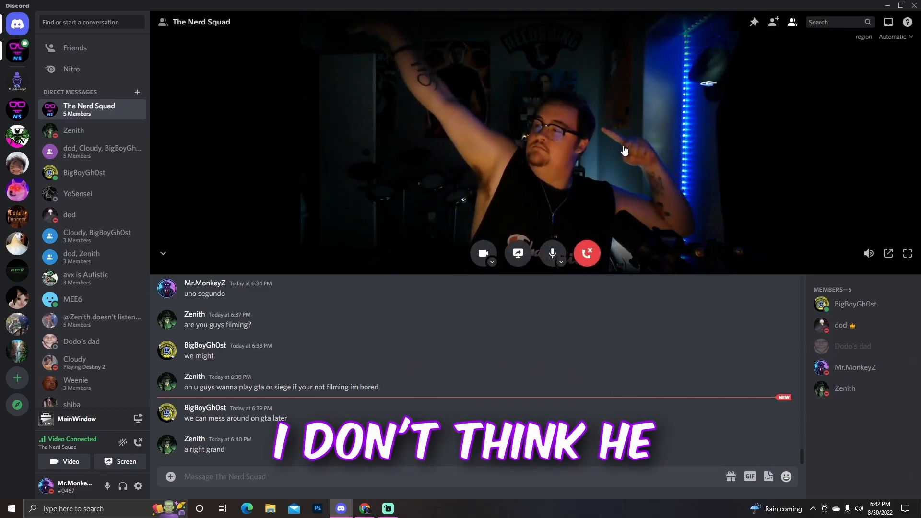
pyautogui.click(907, 253)
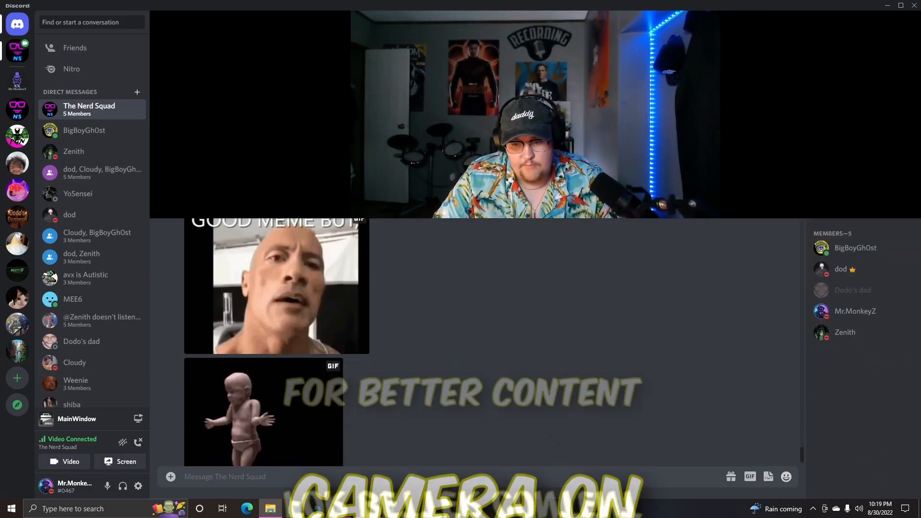
pyautogui.moveTo(550, 150)
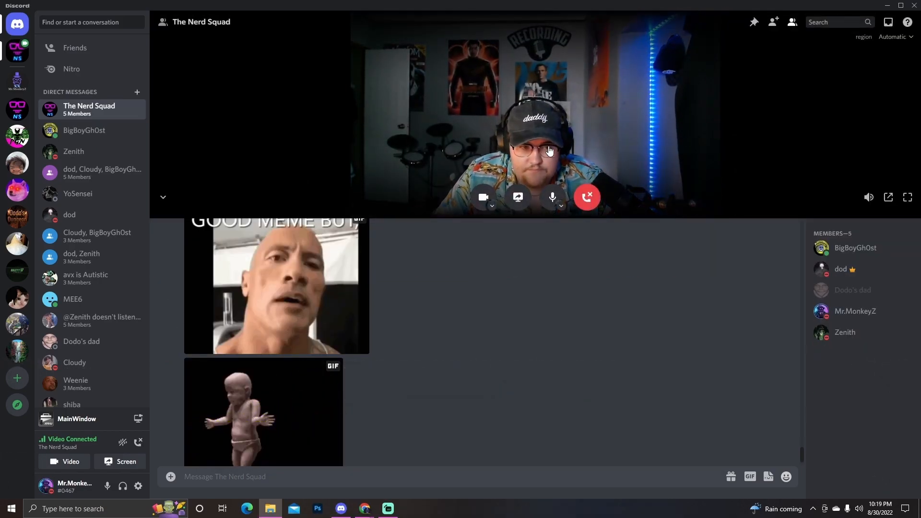